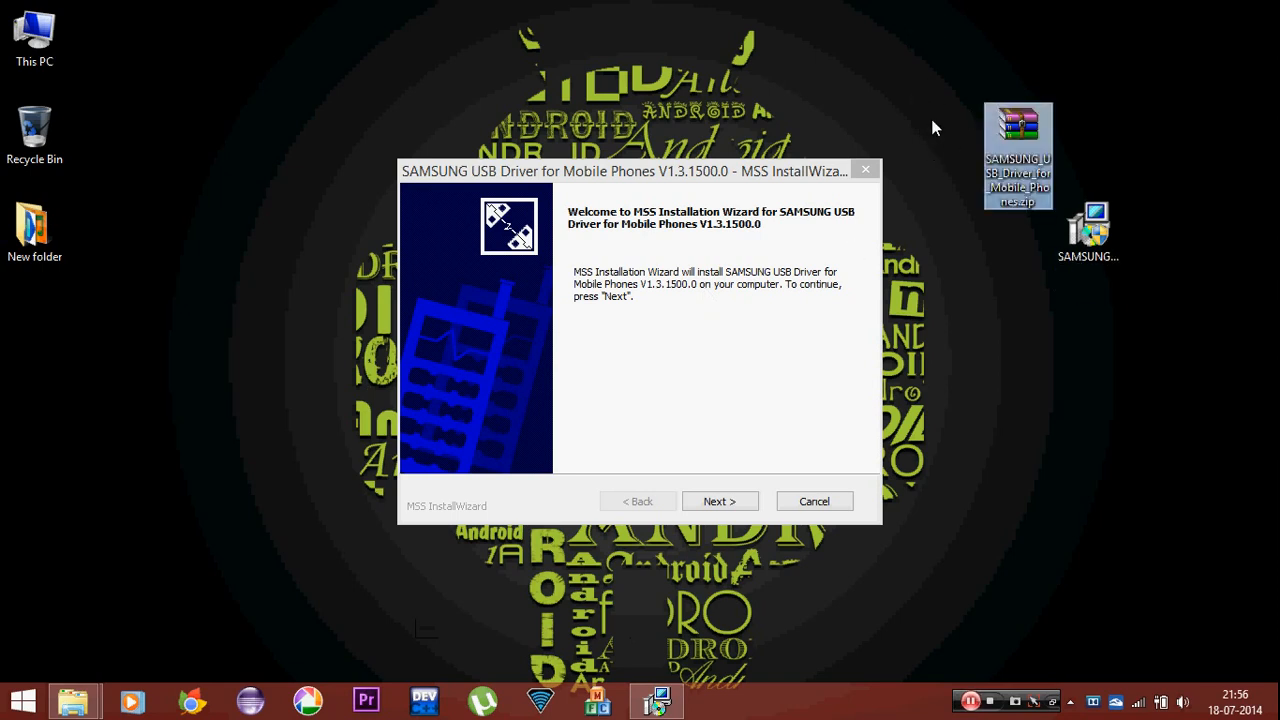
mouse_move(910, 170)
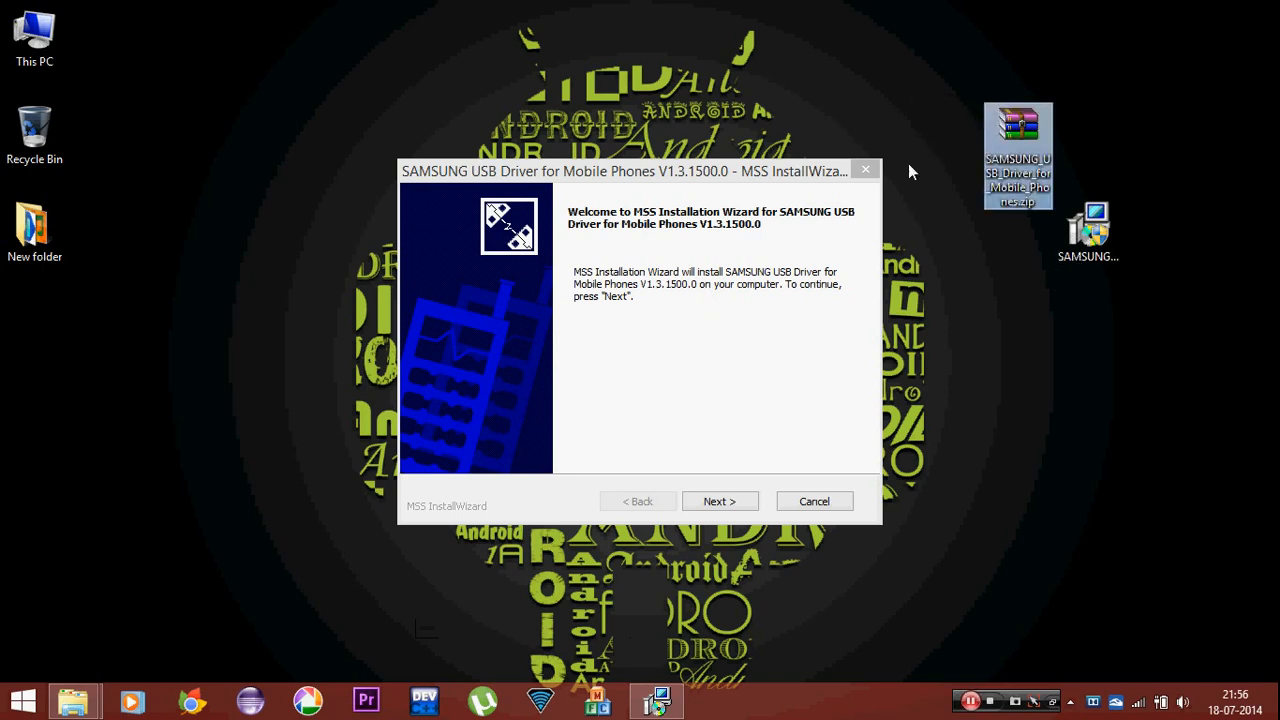
mouse_move(862, 140)
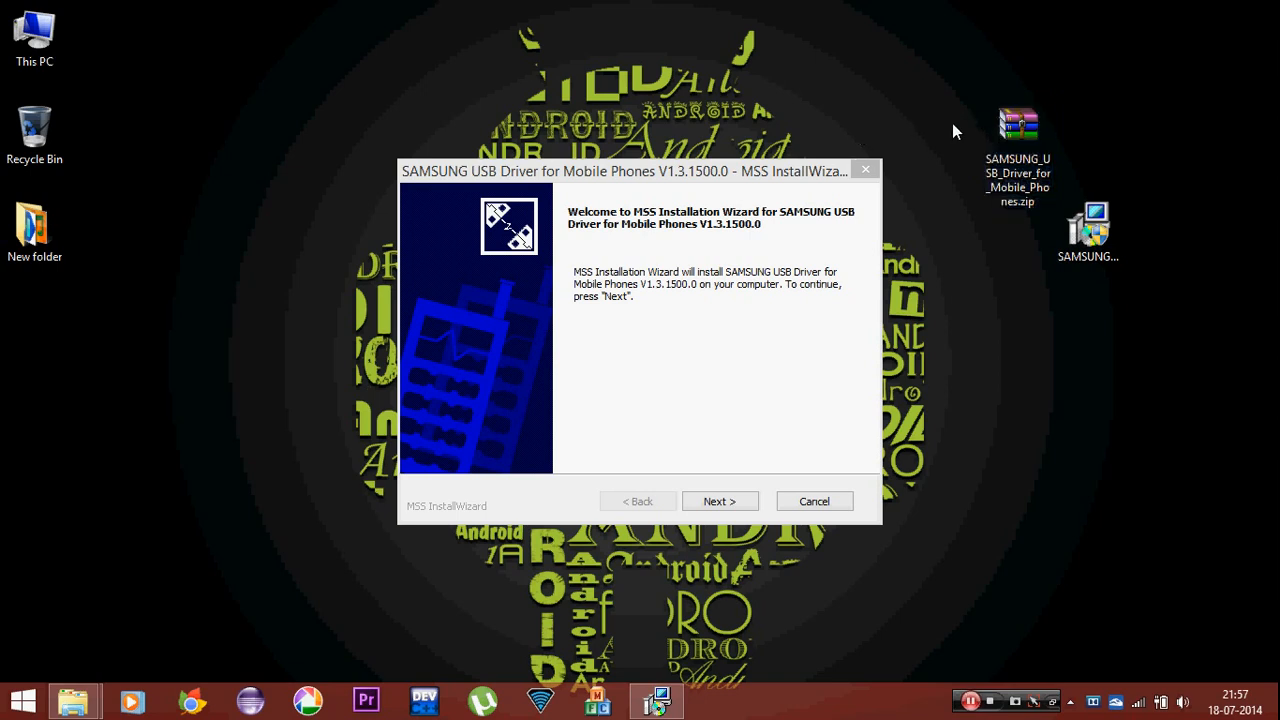
mouse_move(985, 475)
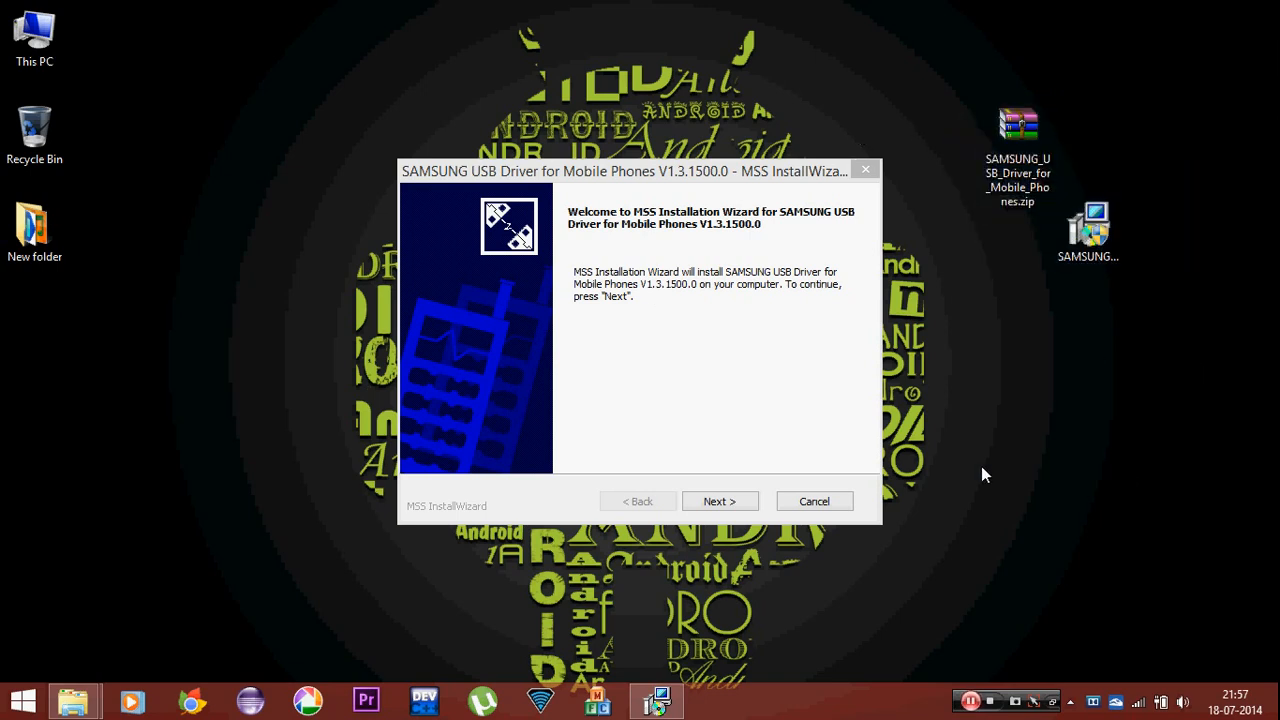
Start installing the SAMSUNG USB Driver, keeping US English and United States of America.
click(1017, 135)
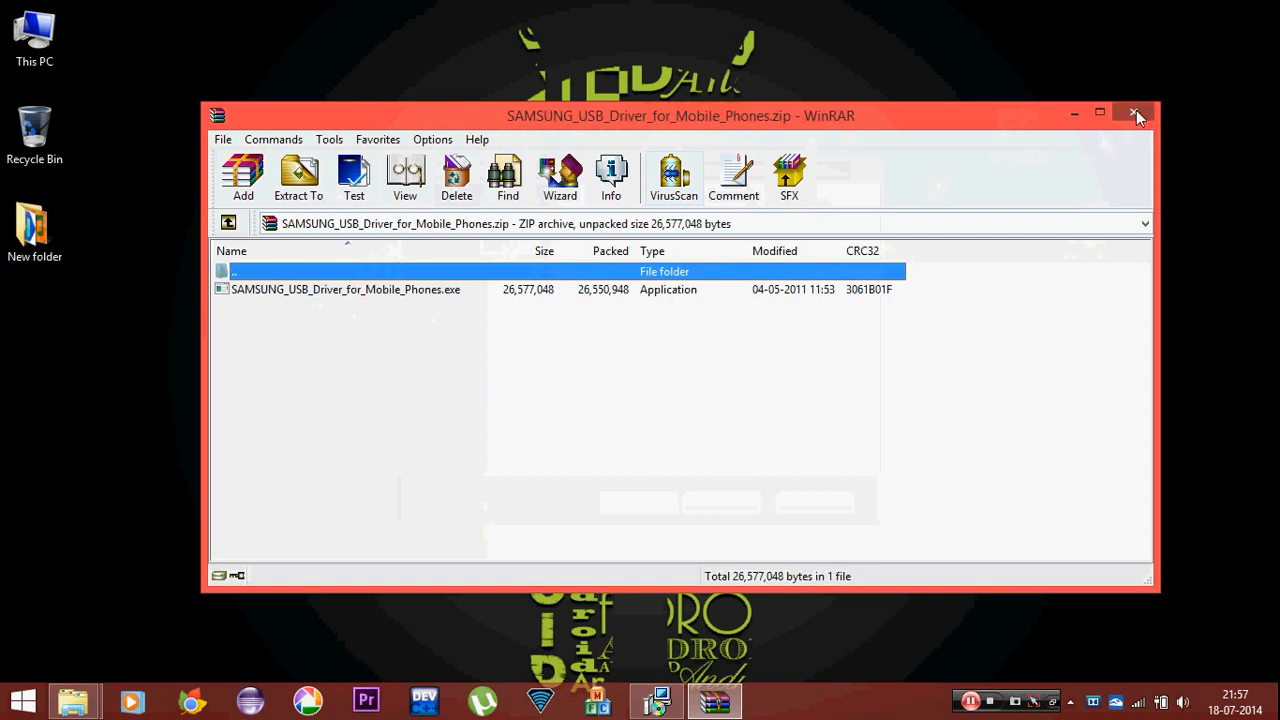
double_click(345, 289)
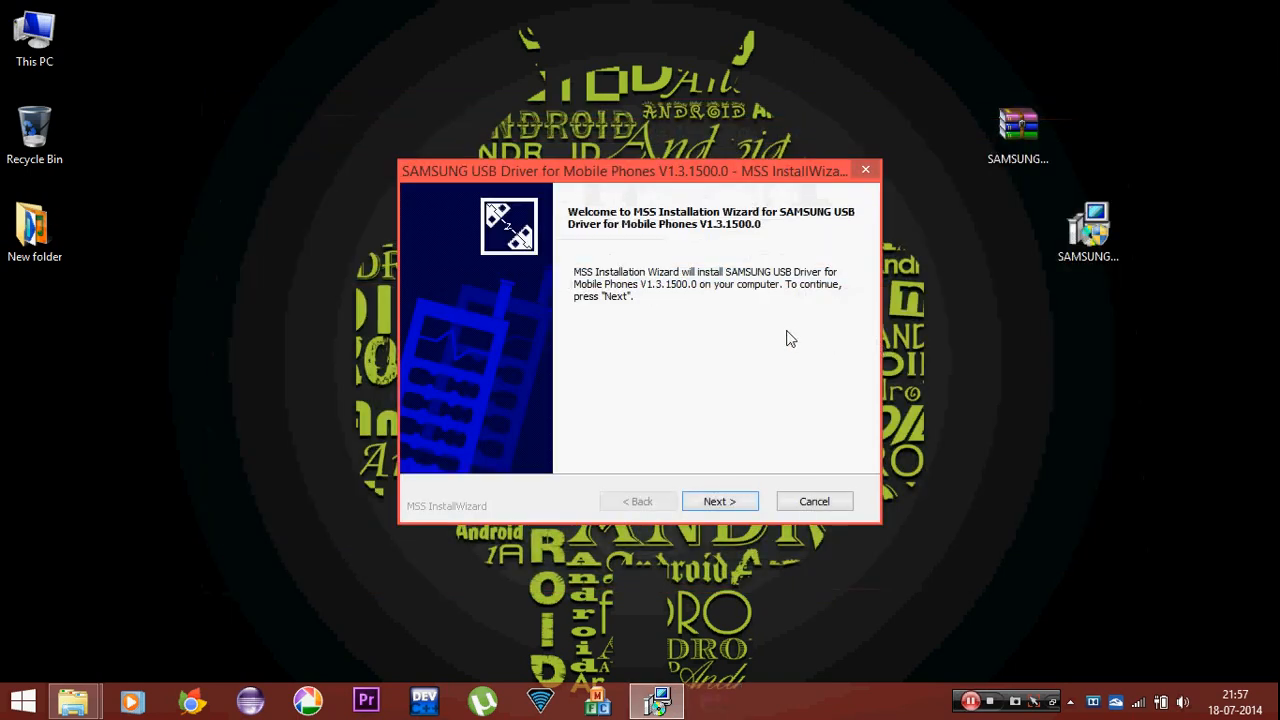
mouse_move(738, 336)
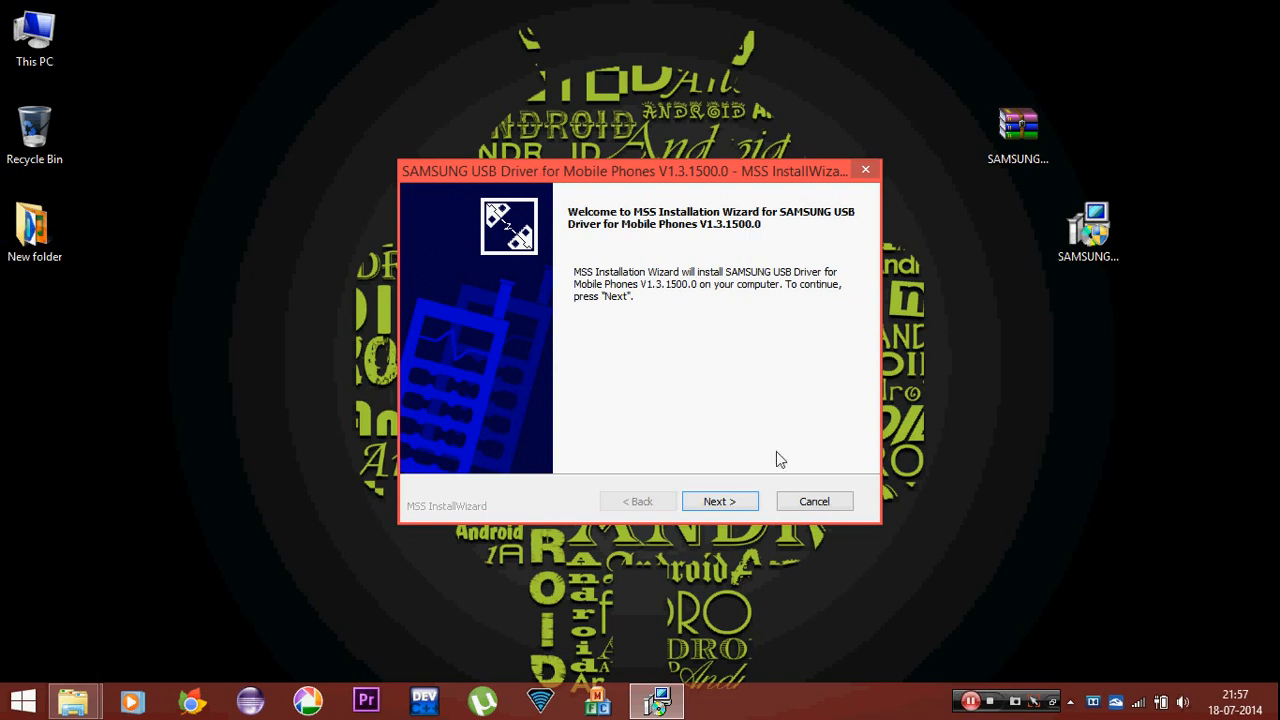
mouse_move(630, 307)
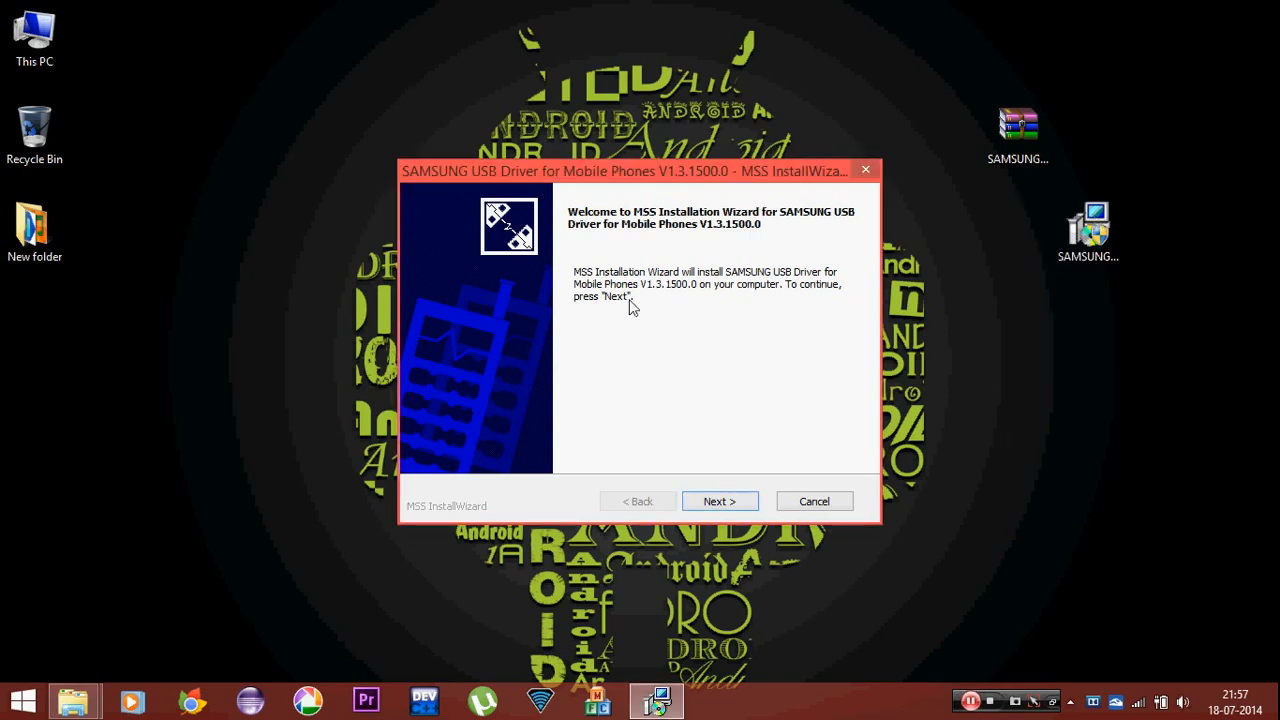
click(719, 501)
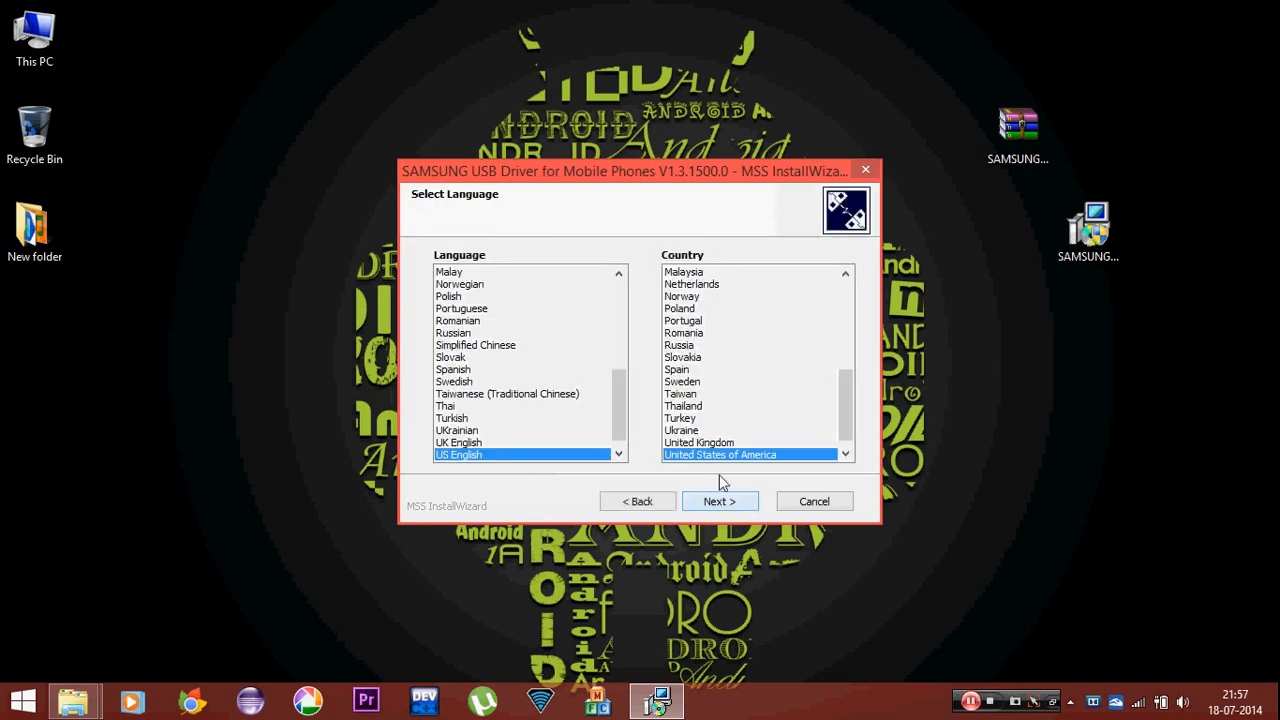
click(719, 501)
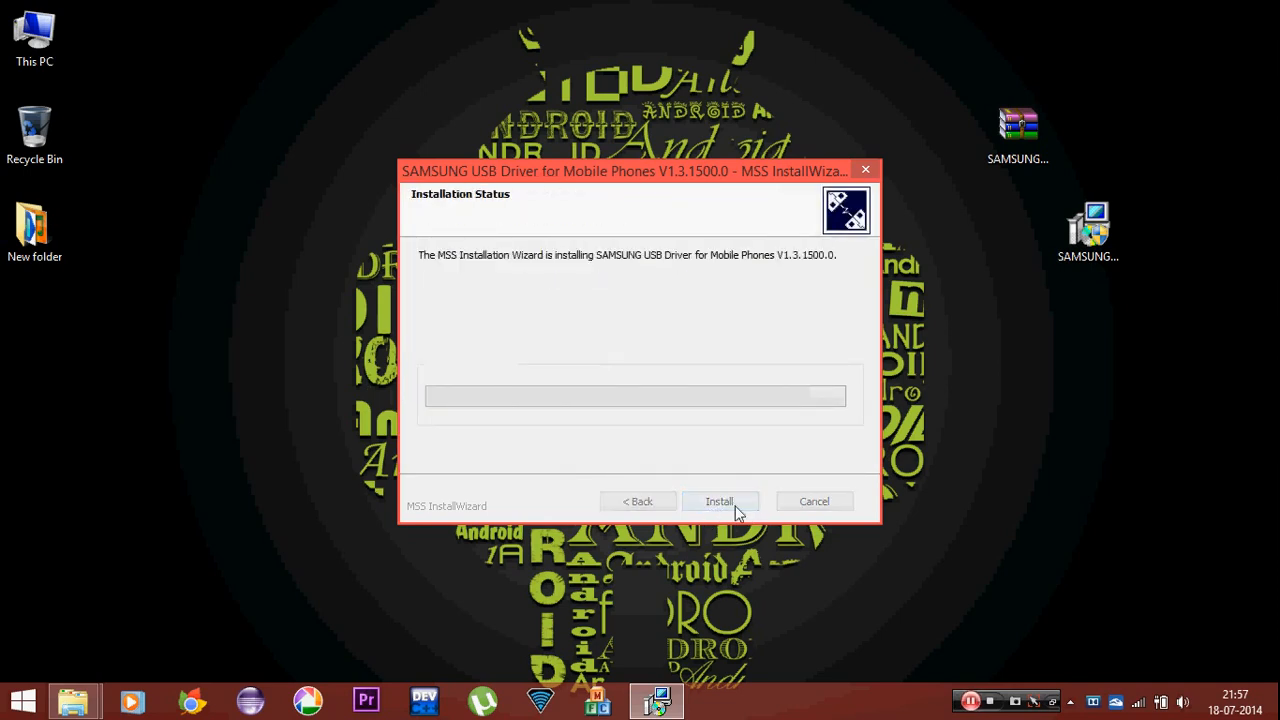